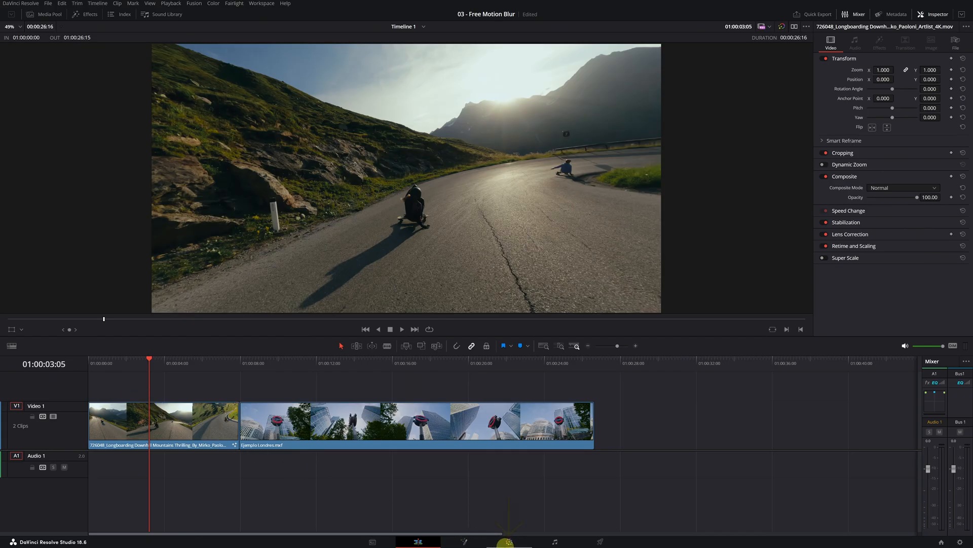
{"action": "mouse_move", "coordinate": [508, 542]}
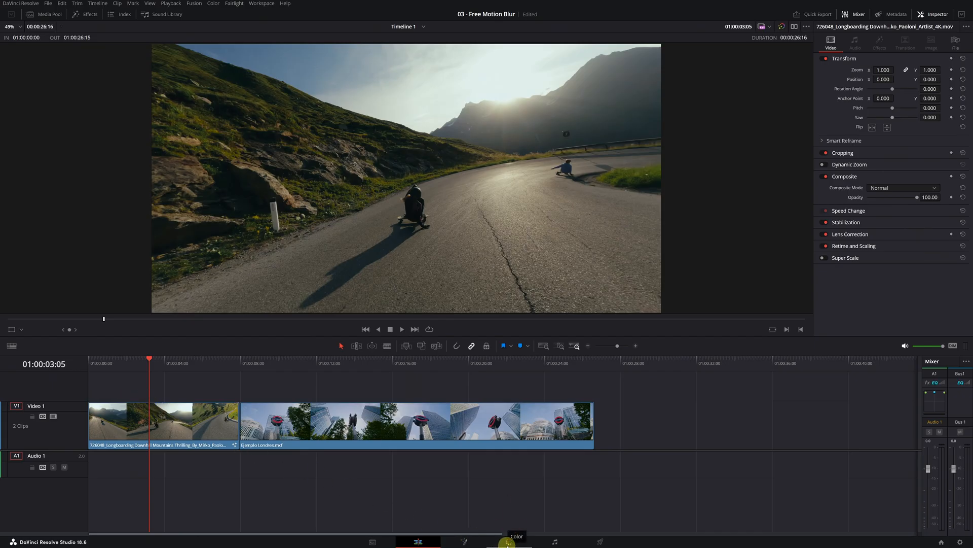
Step: Switch to the Color page to grade the longboarding clip
{"action": "left_click", "coordinate": [508, 542]}
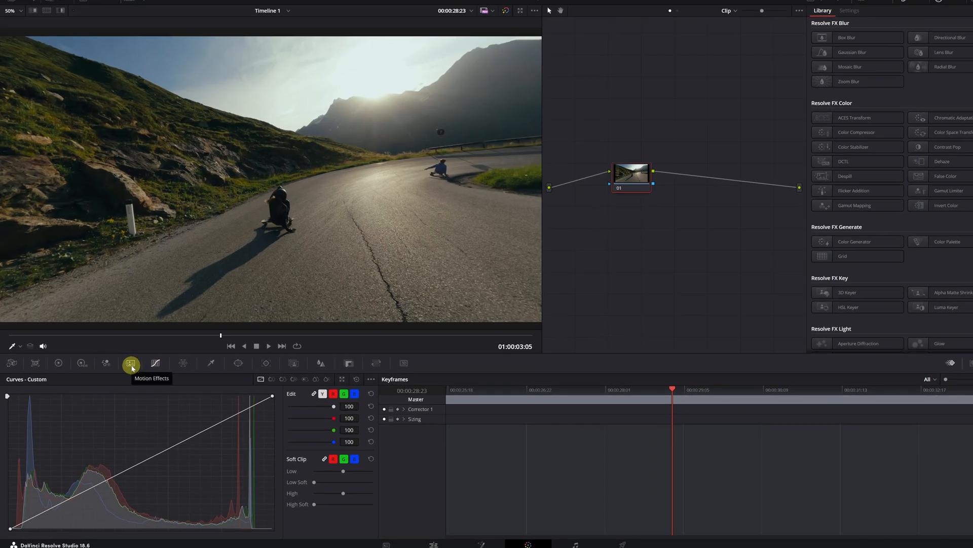
Step: In Motion Effects, set Motion Est. Type to Better and Motion Range to Large
{"action": "left_click", "coordinate": [131, 363]}
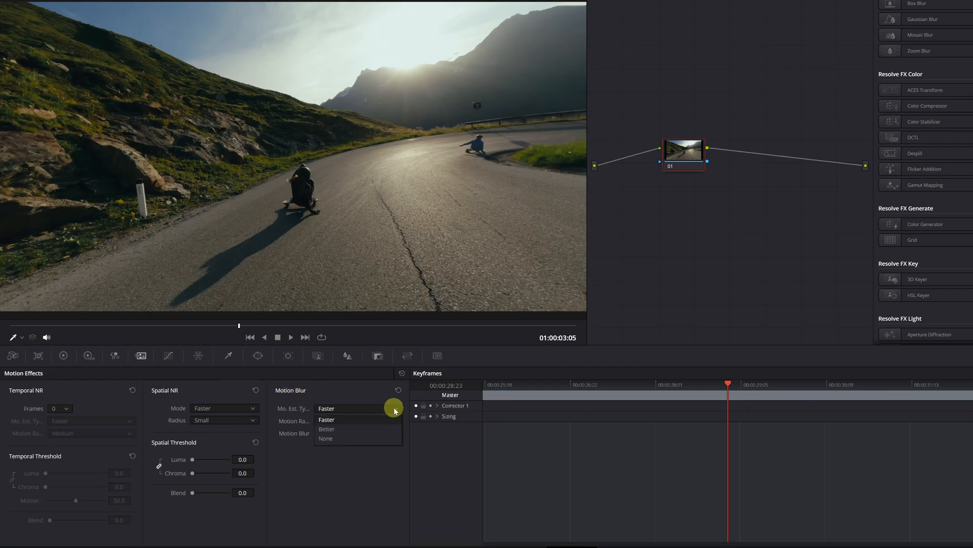
{"action": "mouse_move", "coordinate": [326, 429]}
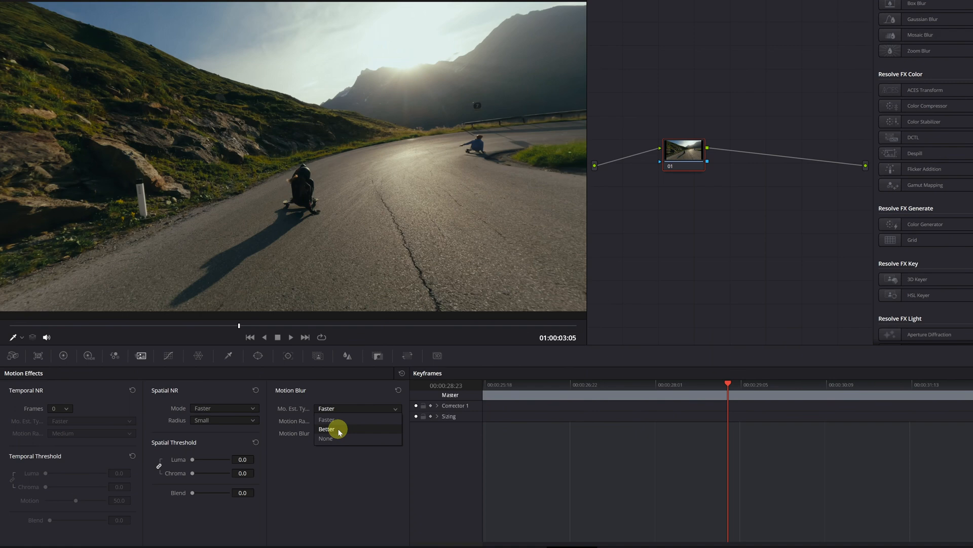
{"action": "left_click", "coordinate": [326, 428]}
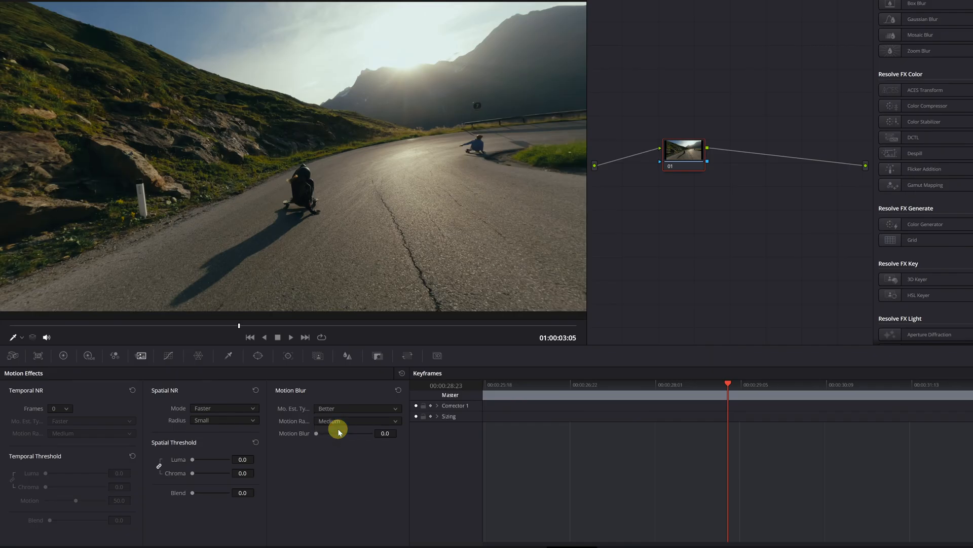
{"action": "mouse_move", "coordinate": [396, 422]}
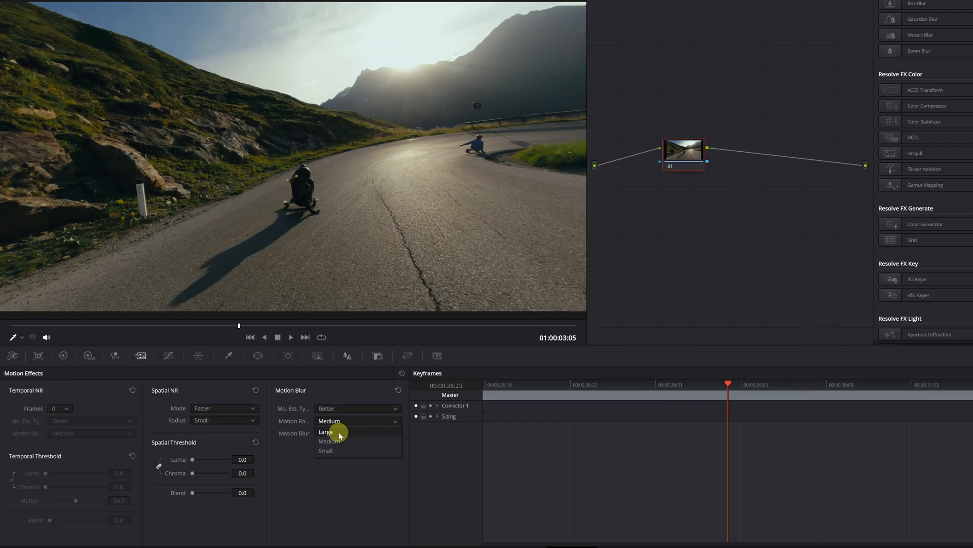
{"action": "left_click", "coordinate": [326, 432]}
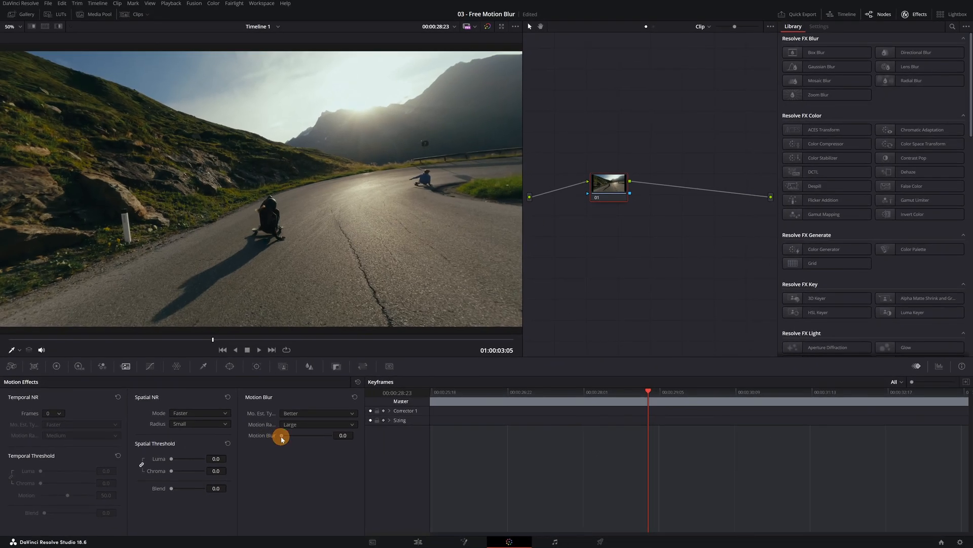
Step: Preview the Motion Blur amount at about 45.8, 100, 61.8 and 32.8
{"action": "left_click_drag", "start_coordinate": [280, 434], "coordinate": [304, 435]}
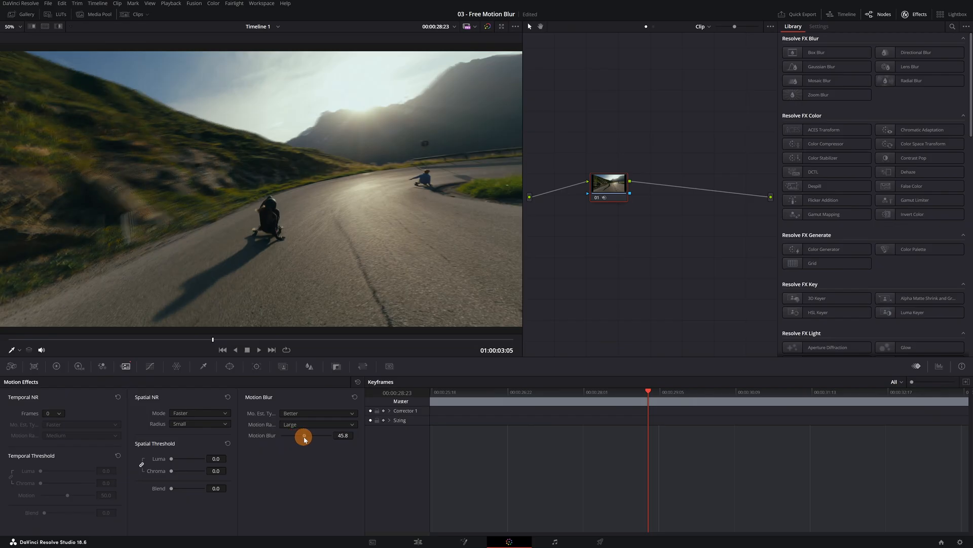
{"action": "left_click_drag", "start_coordinate": [303, 435], "coordinate": [309, 435]}
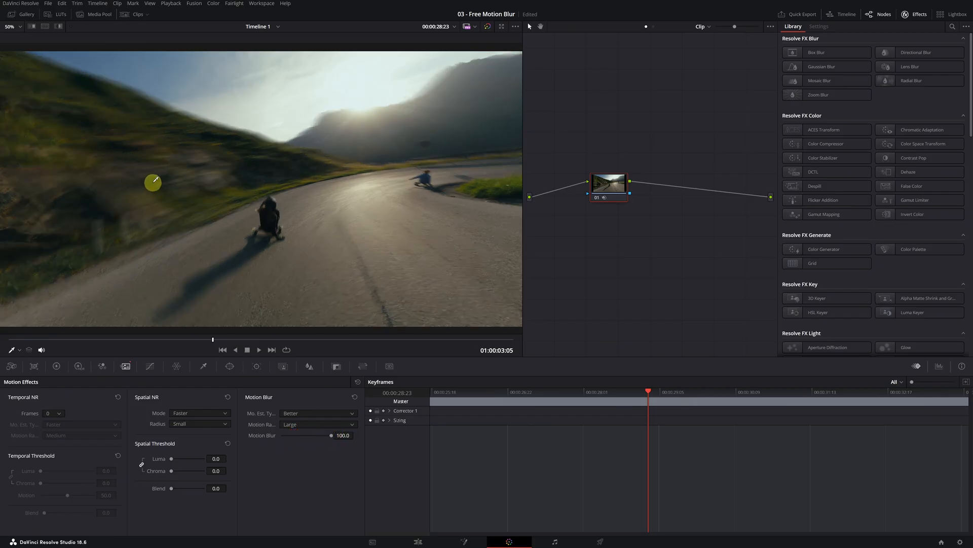
{"action": "left_click_drag", "start_coordinate": [332, 434], "coordinate": [312, 434]}
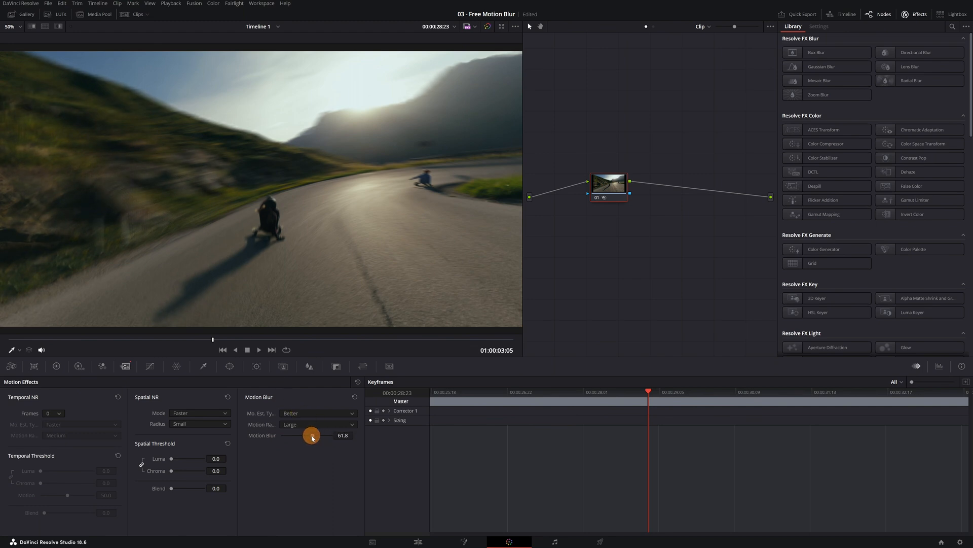
{"action": "left_click_drag", "start_coordinate": [312, 435], "coordinate": [298, 435]}
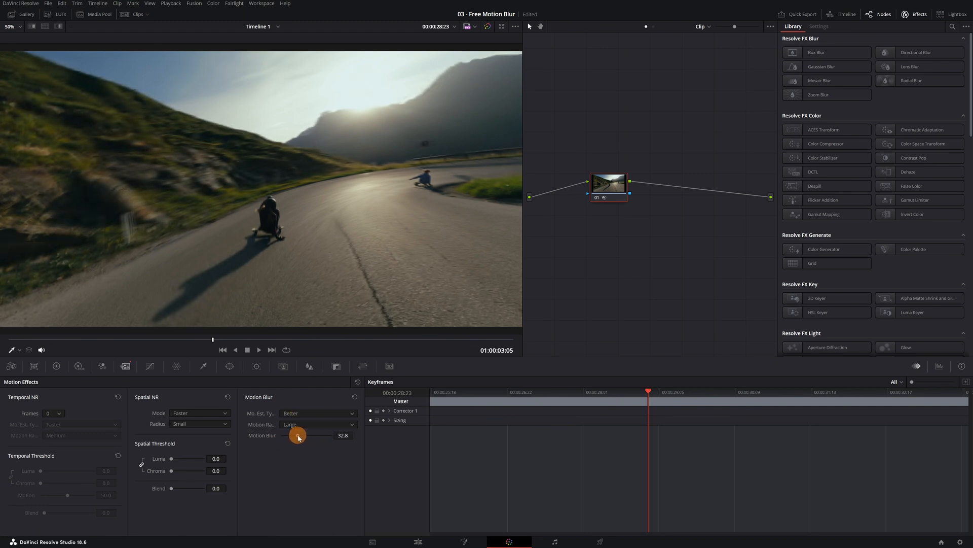
{"action": "left_click_drag", "start_coordinate": [298, 435], "coordinate": [316, 434]}
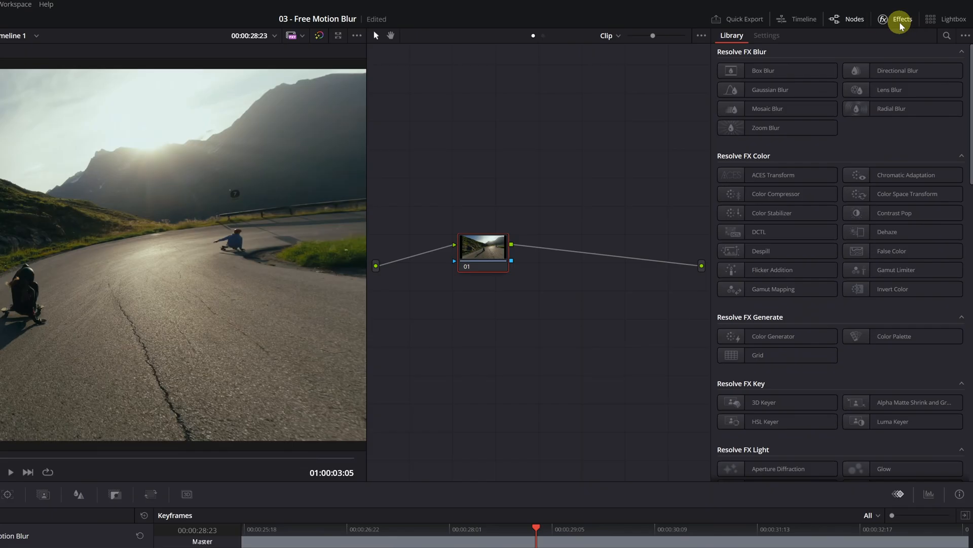
Step: Apply the Motion Blur effect at 55.6 with Better estimation, then return to Edit
{"action": "left_click", "coordinate": [947, 35]}
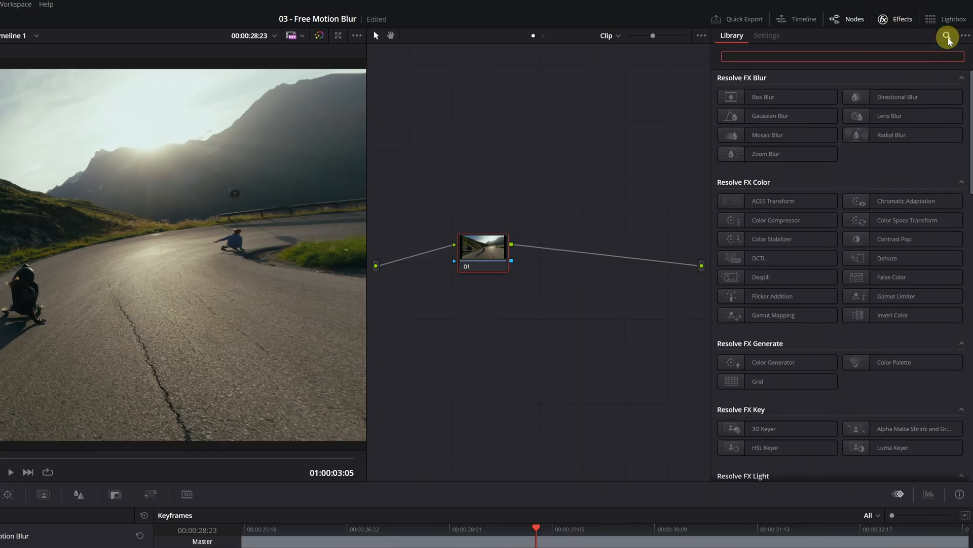
{"action": "type", "text": "motion"}
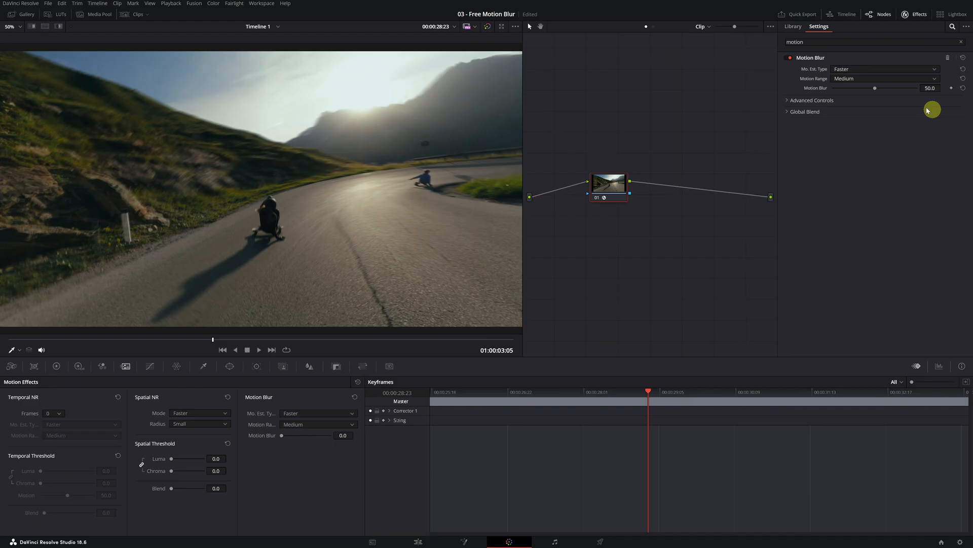
{"action": "left_click_drag", "start_coordinate": [875, 87], "coordinate": [912, 88]}
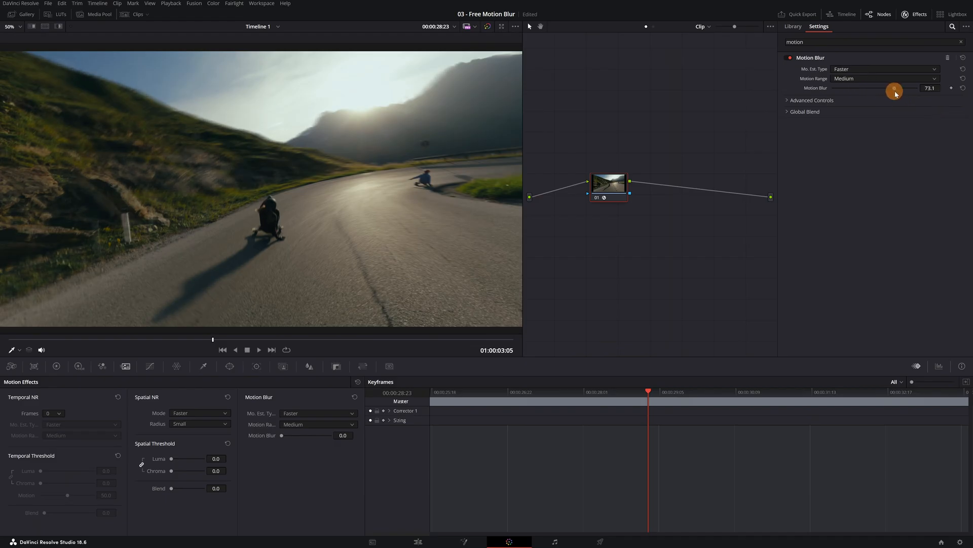
{"action": "left_click_drag", "start_coordinate": [896, 90], "coordinate": [879, 91]}
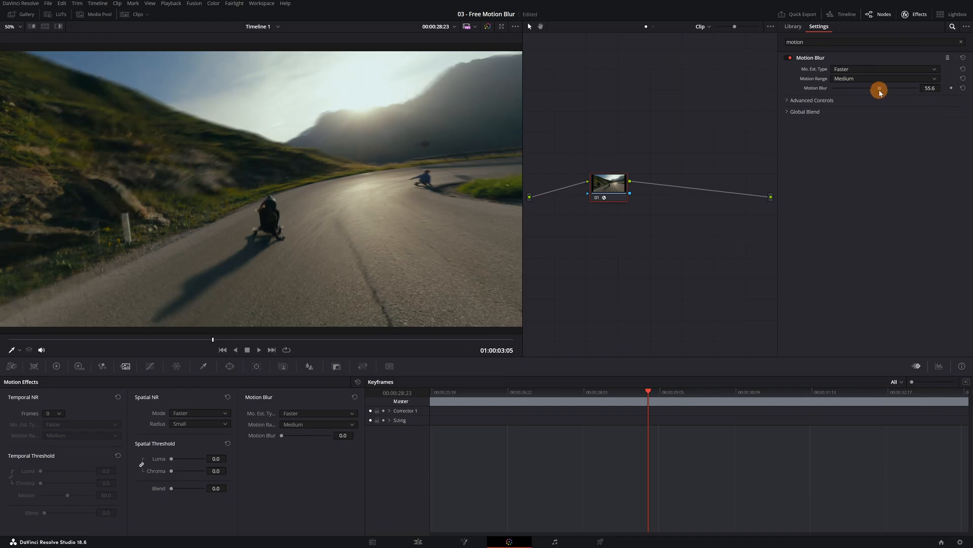
{"action": "left_click", "coordinate": [884, 68]}
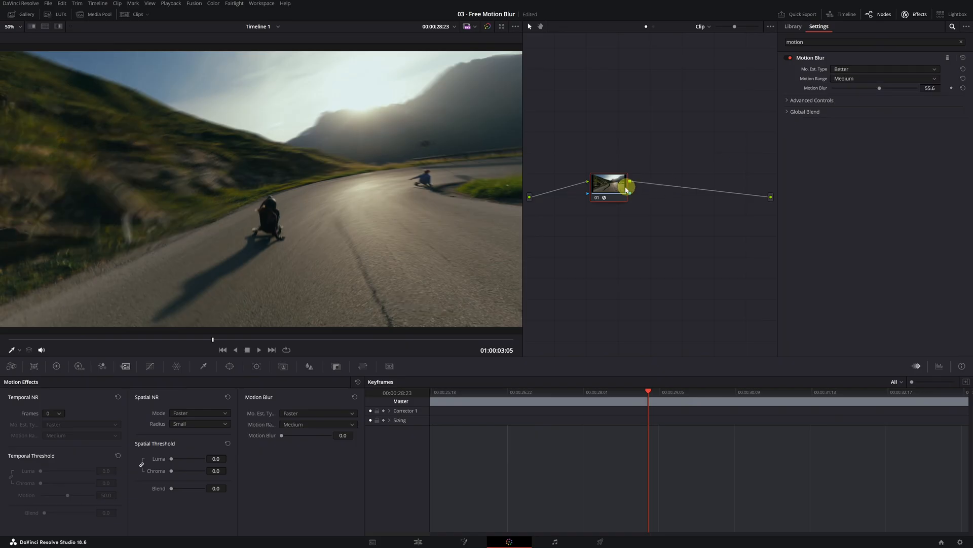
{"action": "left_click", "coordinate": [793, 25]}
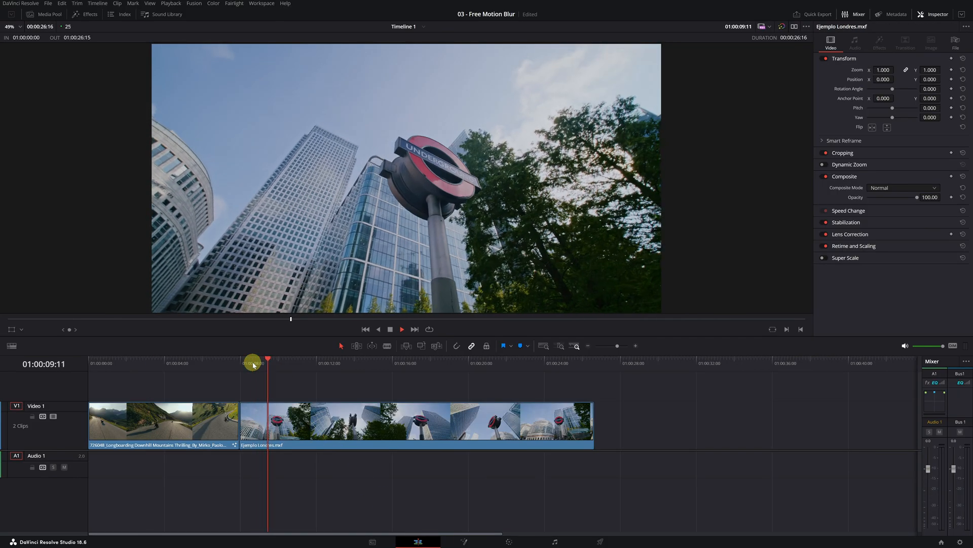
Step: Scrub the playhead into the London clip and open it in Fusion
{"action": "left_click", "coordinate": [304, 363]}
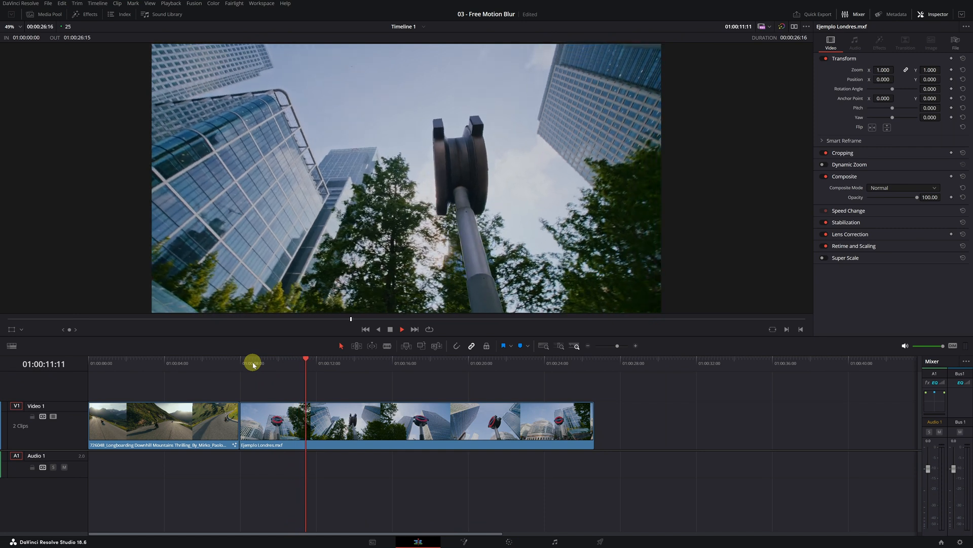
{"action": "left_click", "coordinate": [401, 329]}
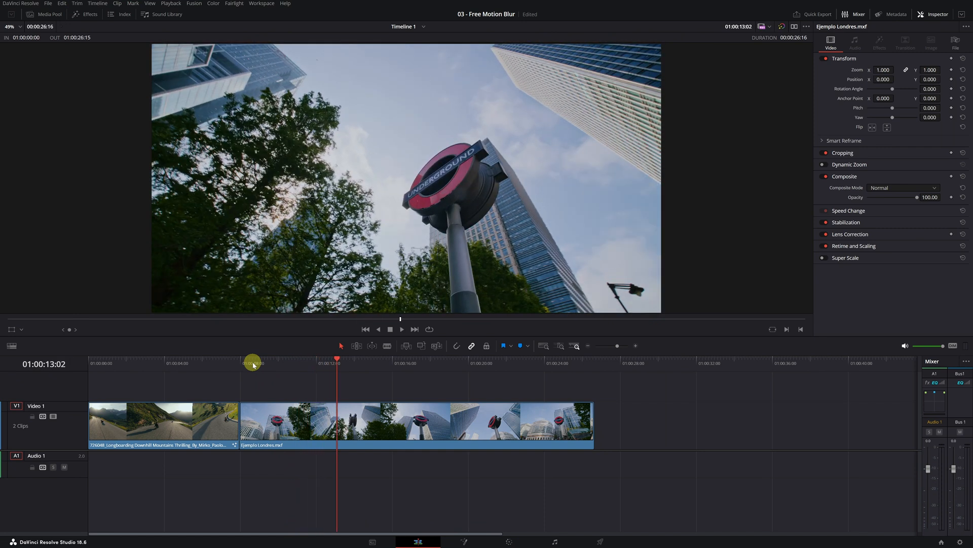
{"action": "left_click_drag", "start_coordinate": [253, 363], "coordinate": [357, 363]}
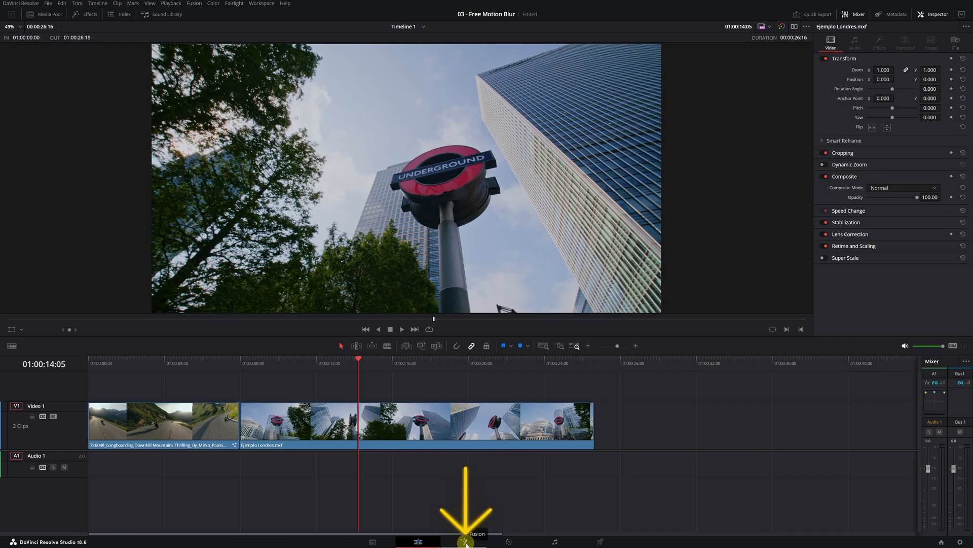
{"action": "left_click", "coordinate": [464, 541]}
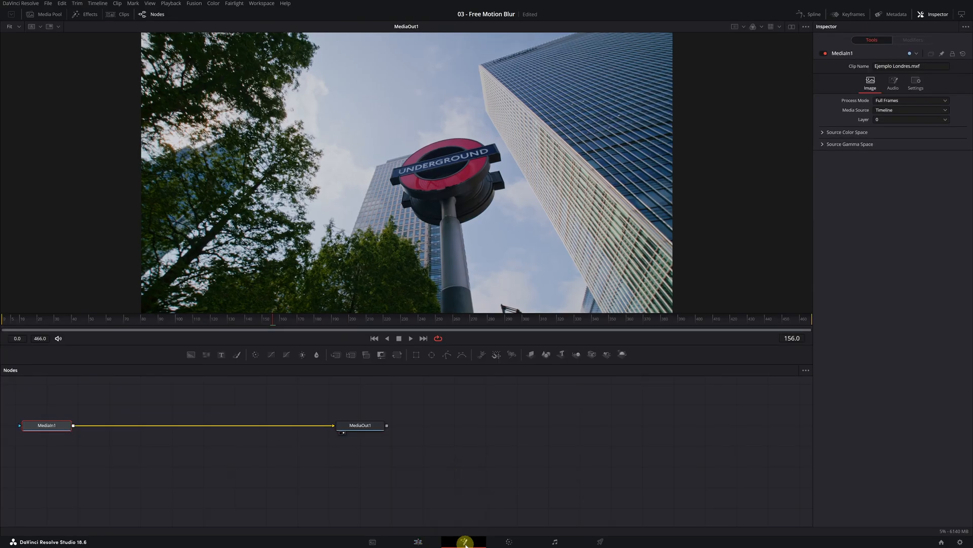
{"action": "mouse_move", "coordinate": [457, 539]}
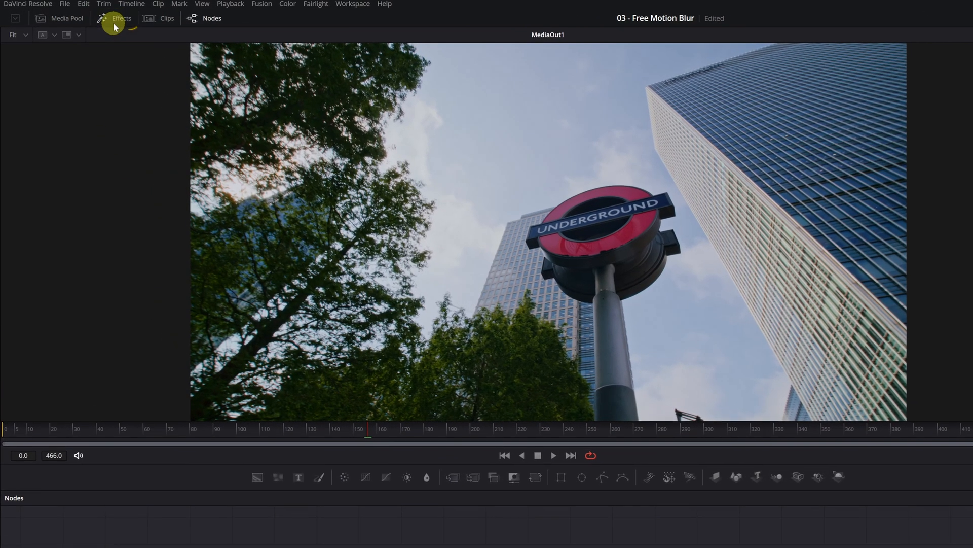
Step: Insert an Optical Flow node between MediaIn1 and MediaOut1
{"action": "left_click", "coordinate": [121, 19]}
{"action": "type", "text": "col"}
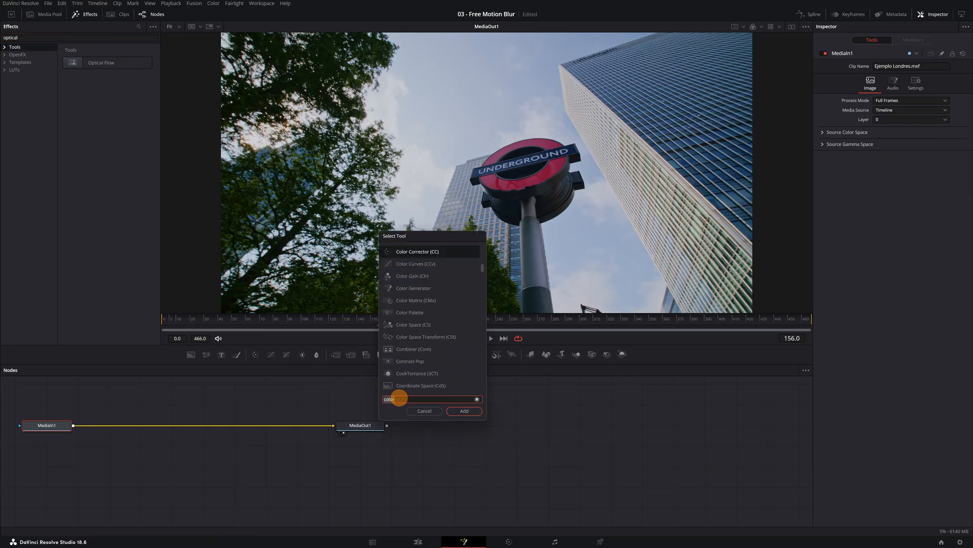
{"action": "type", "text": "optical"}
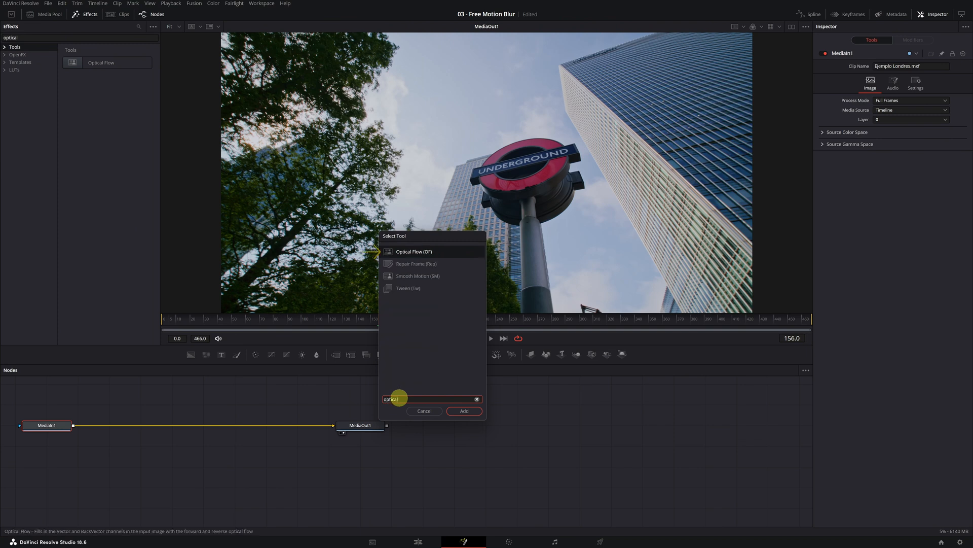
{"action": "left_click", "coordinate": [413, 252]}
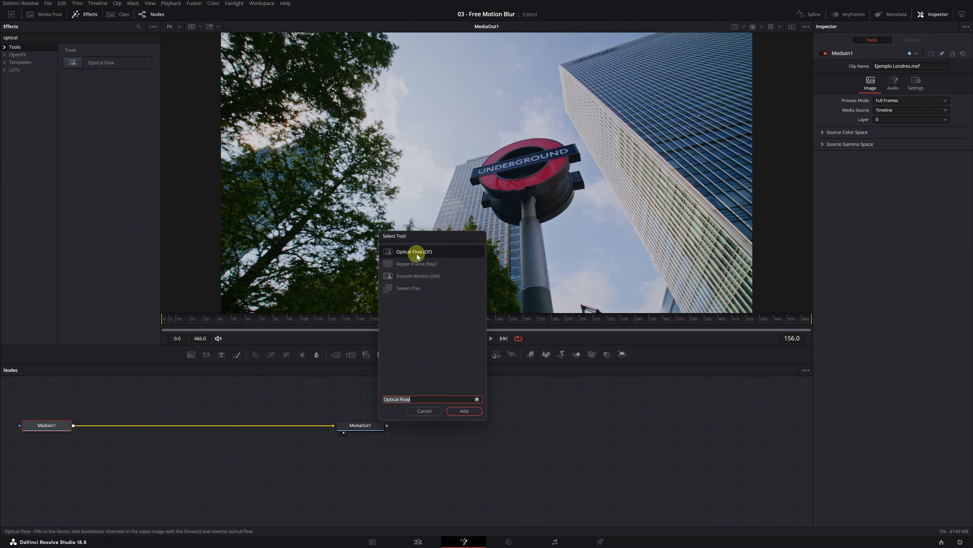
{"action": "left_click", "coordinate": [464, 410]}
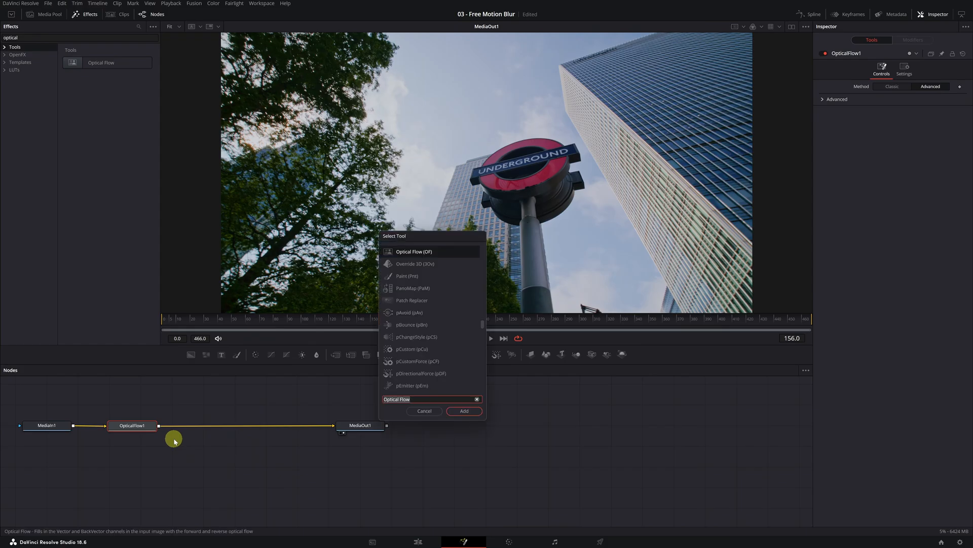
Step: Search the tool list for 'vector' to add Vector Motion Blur after Optical Flow
{"action": "type", "text": "vecto"}
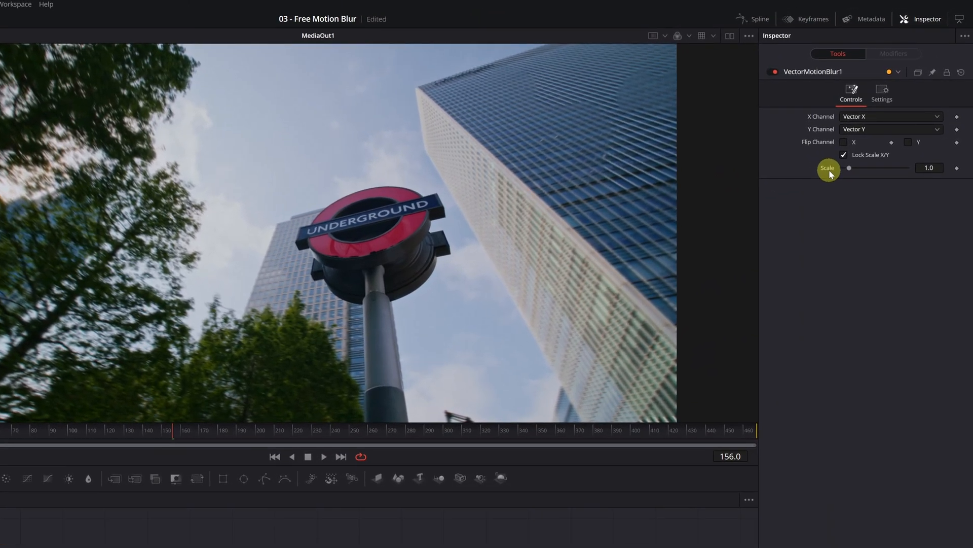
Step: Try VectorMotionBlur1 Scale at 9.29 and 3.23, settling on 0.71
{"action": "left_click_drag", "start_coordinate": [849, 168], "coordinate": [904, 168]}
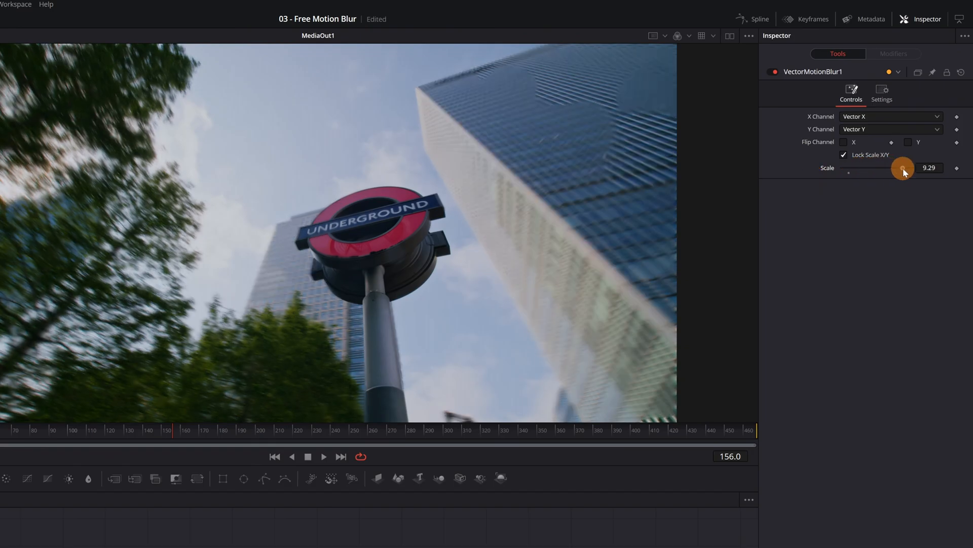
{"action": "left_click_drag", "start_coordinate": [903, 168], "coordinate": [862, 168]}
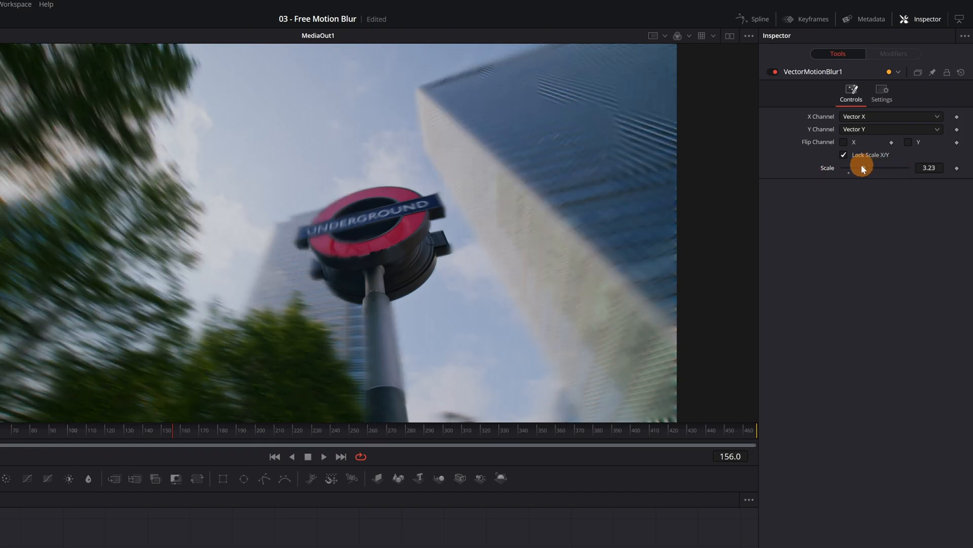
{"action": "left_click_drag", "start_coordinate": [862, 168], "coordinate": [847, 168]}
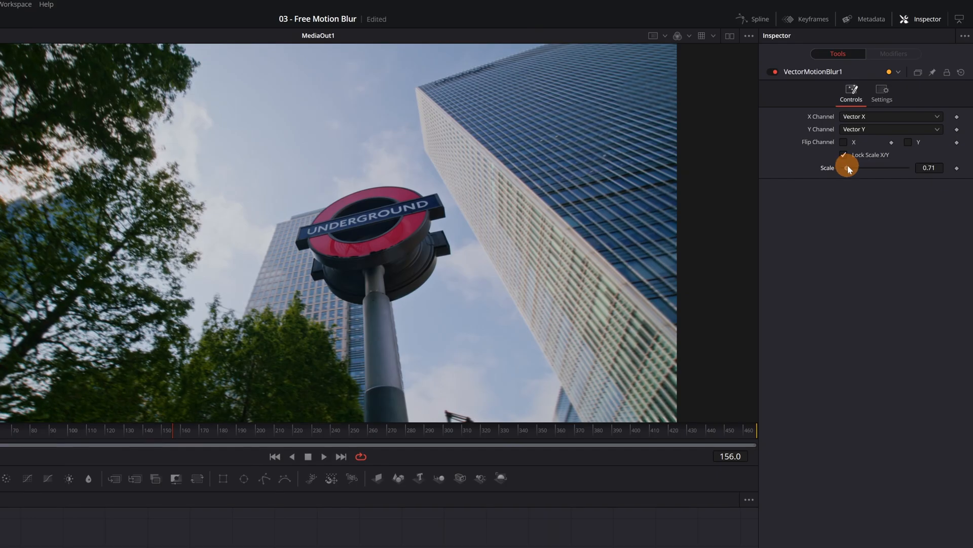